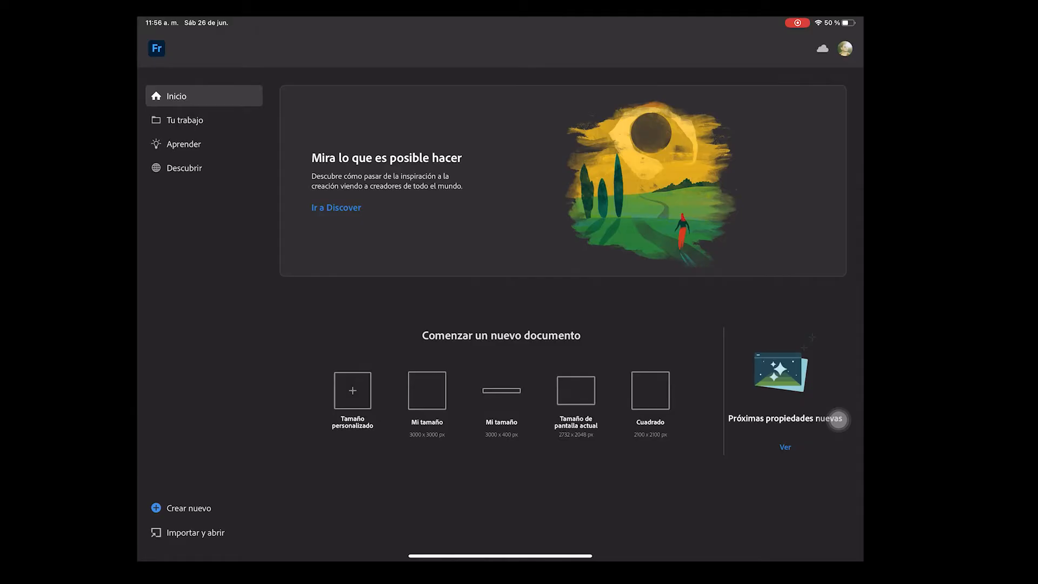
Create a custom-size 4000 × 5000 px, 300 ppi document with a white background.
click(188, 508)
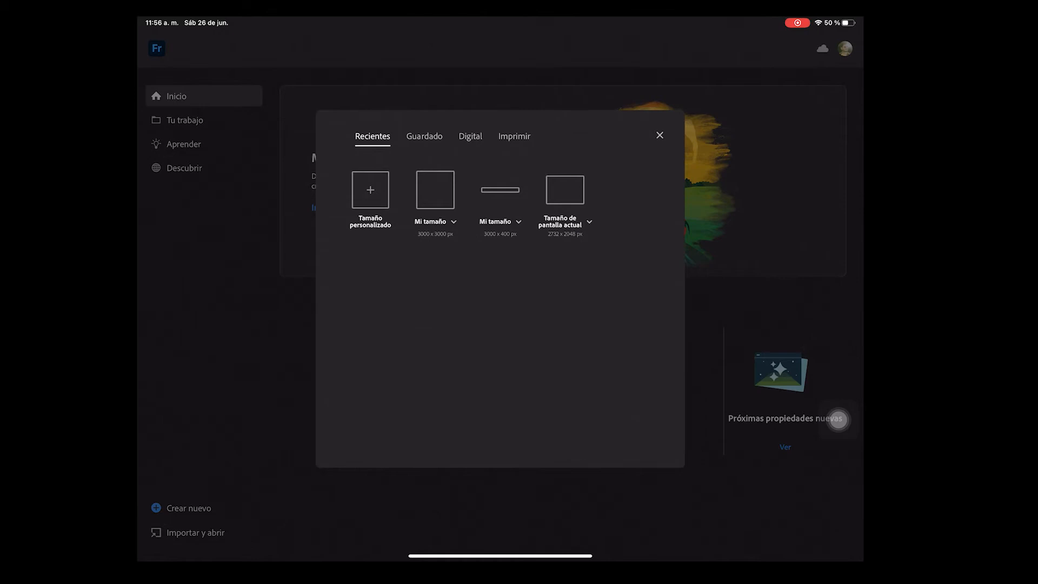
click(564, 190)
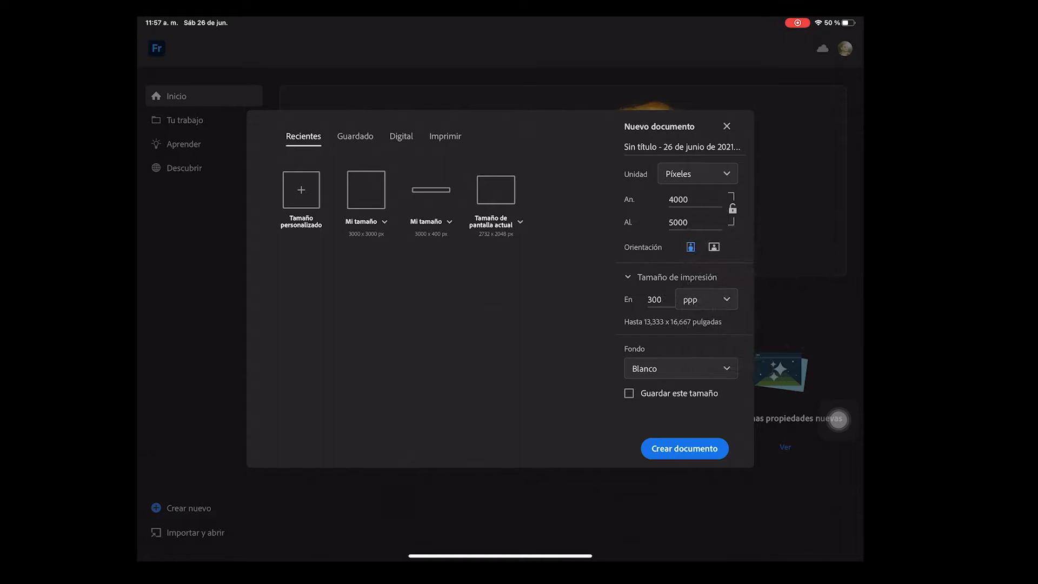
click(684, 448)
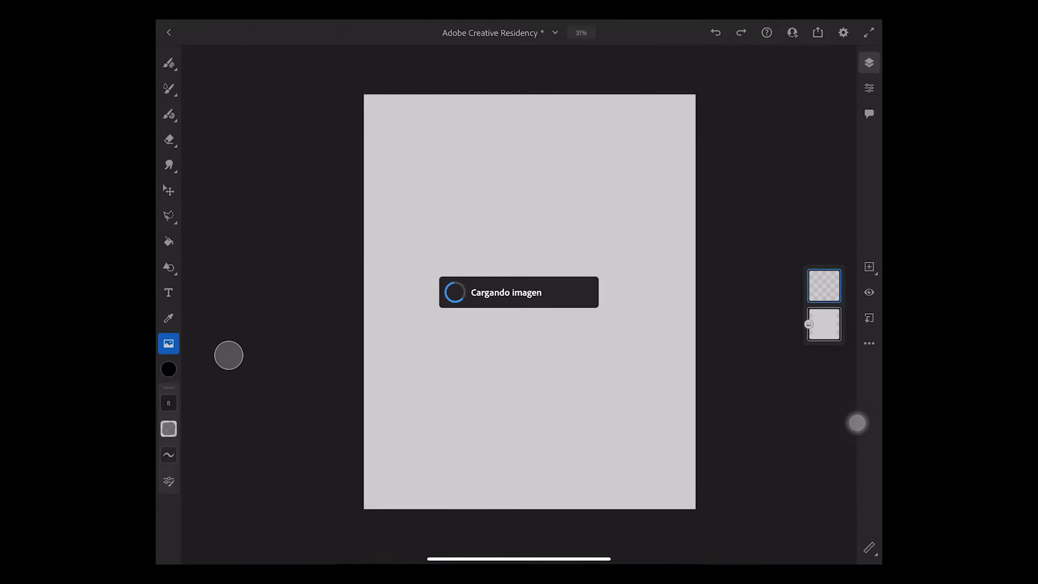
Import the bearded man reference photo onto its own layer beside the canvas.
click(842, 32)
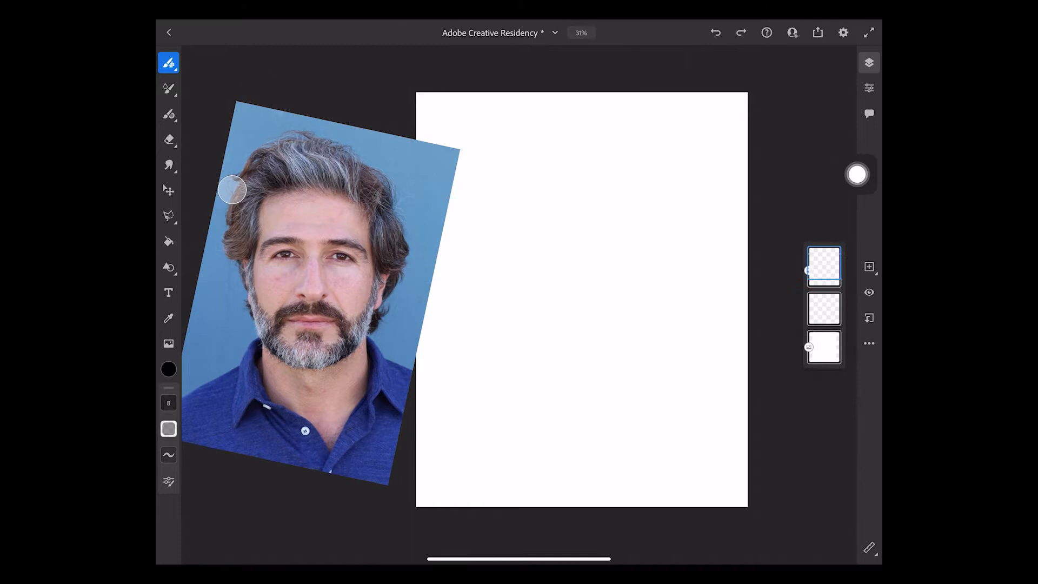
Draw a rough pencil sketch of the man's hair, face, beard and shoulders.
click(169, 62)
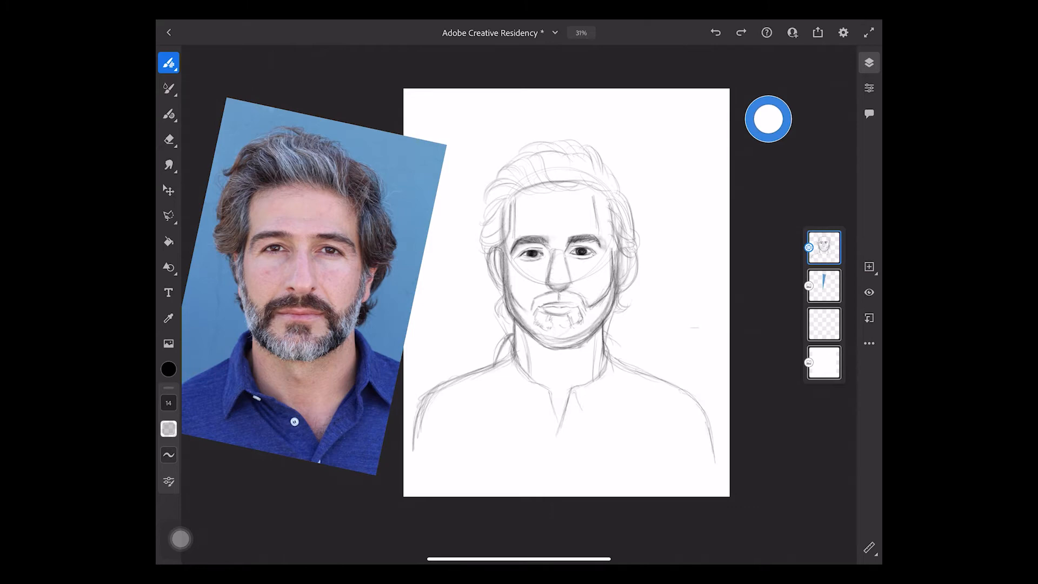
click(169, 113)
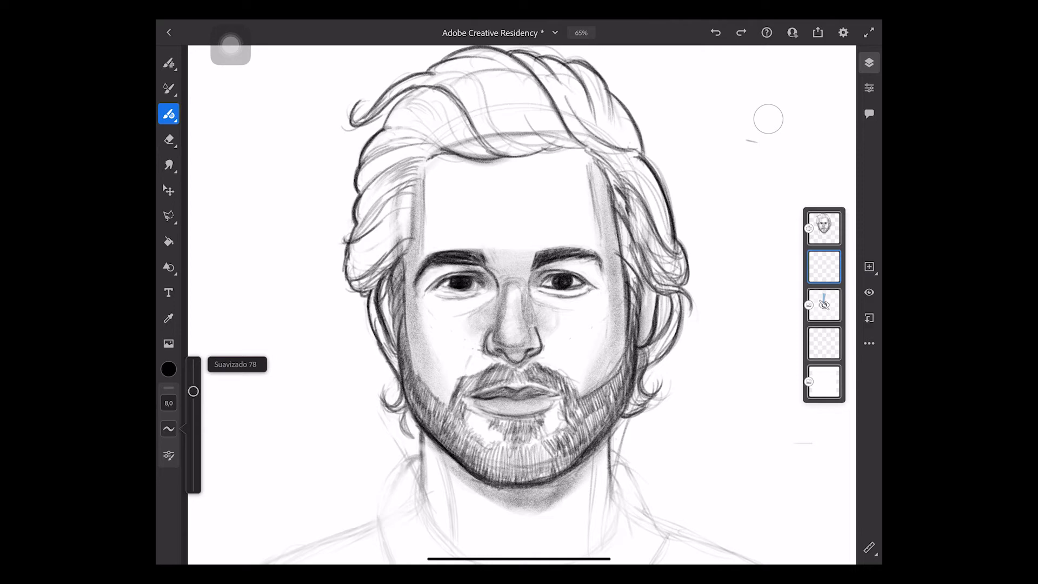
Ink clean line art and block in warm orange skin and hair tones.
click(824, 227)
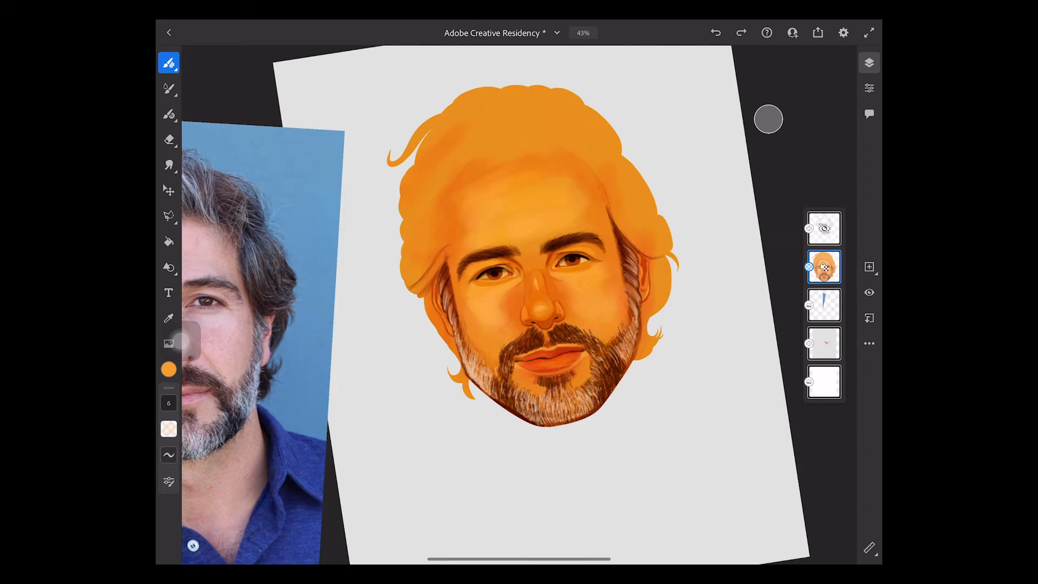
Pick a paint brush like Acrílico suave and paint the hair dark brown.
click(169, 62)
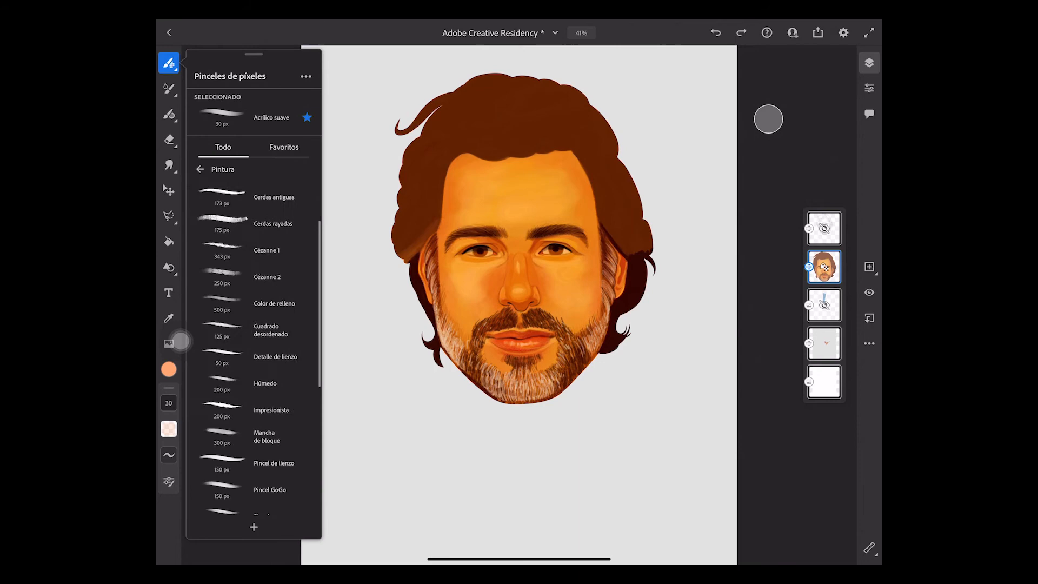
scroll(up, 3)
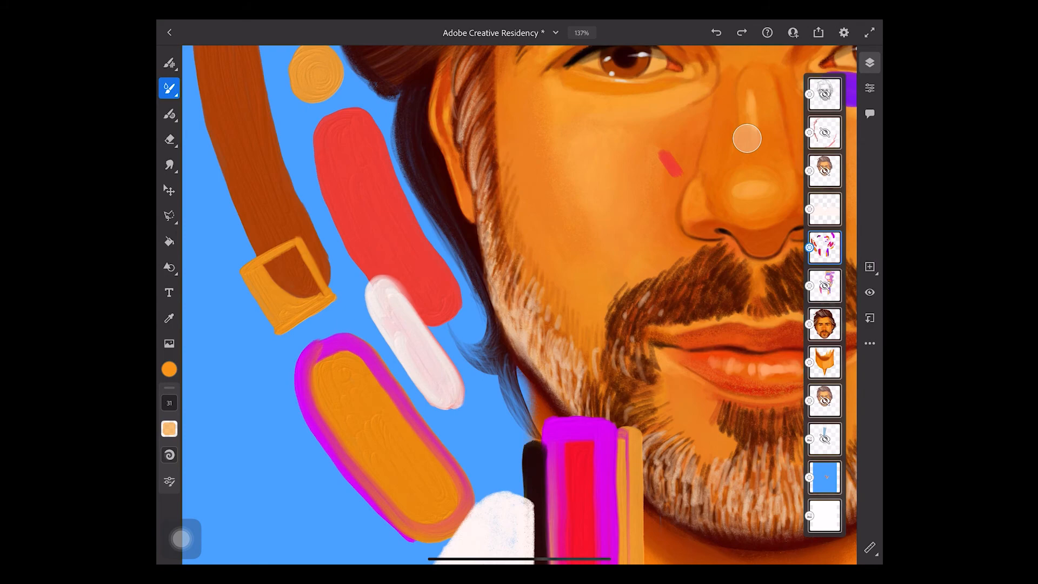
Paint red, pink, orange and white oil strokes around the beard.
click(817, 33)
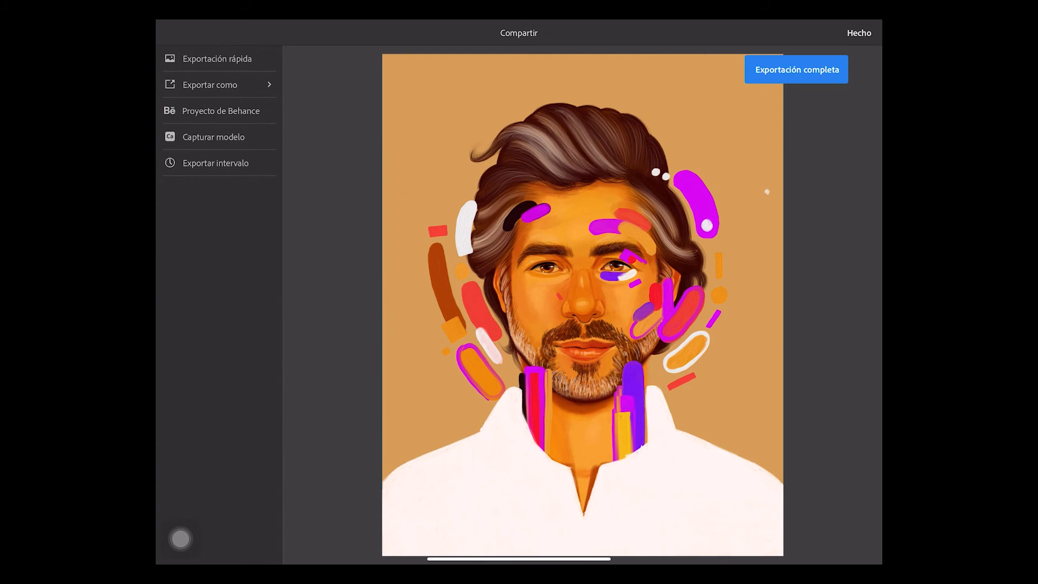
Export the portrait and start a Behance project titled 'Adobe Creative Residency'.
click(209, 84)
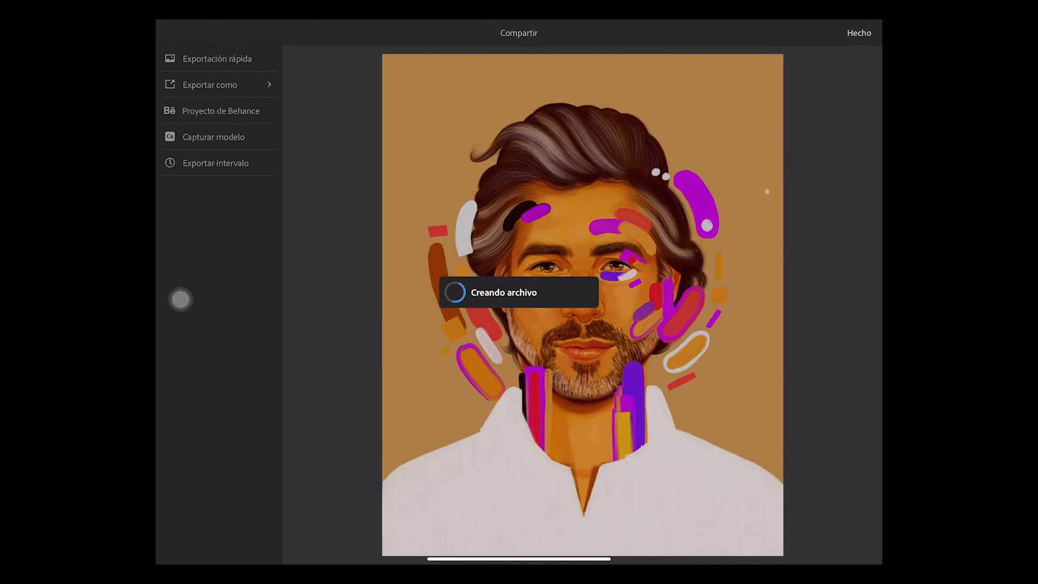
click(221, 110)
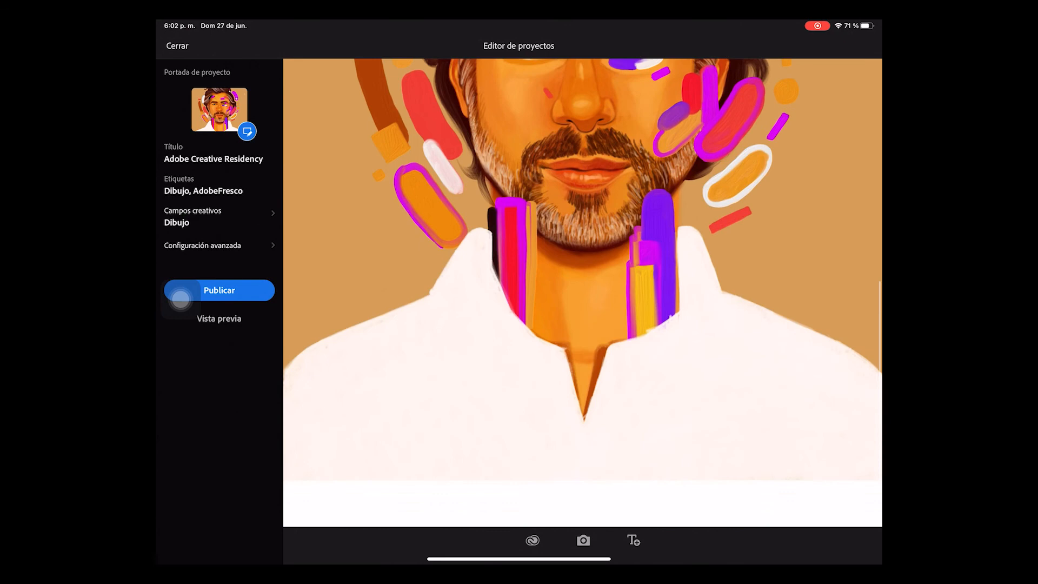